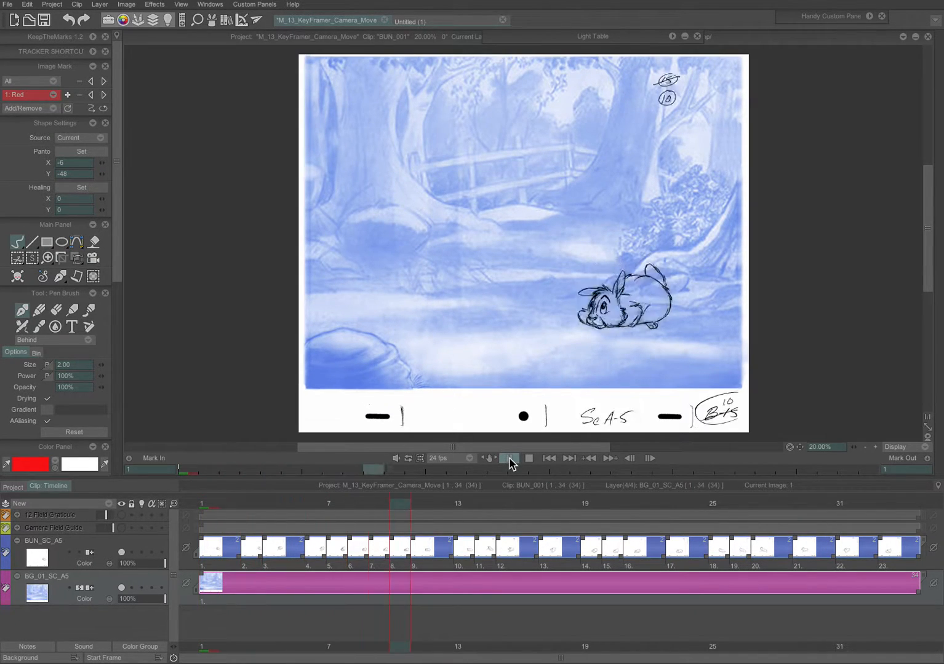
Create a new blank HDTV 1080 project at 24 fps
click(509, 458)
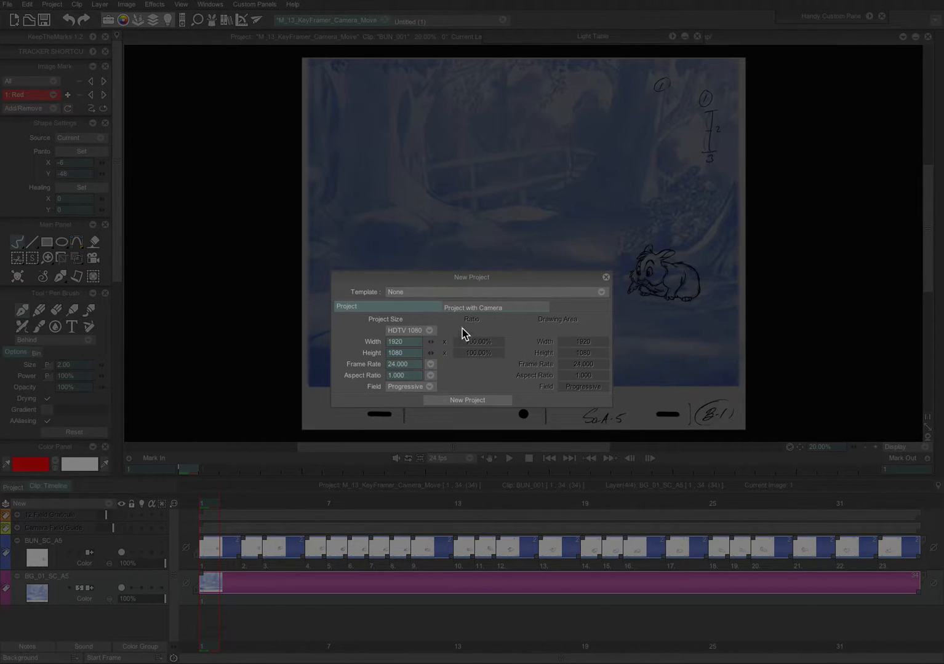
mouse_move(403, 342)
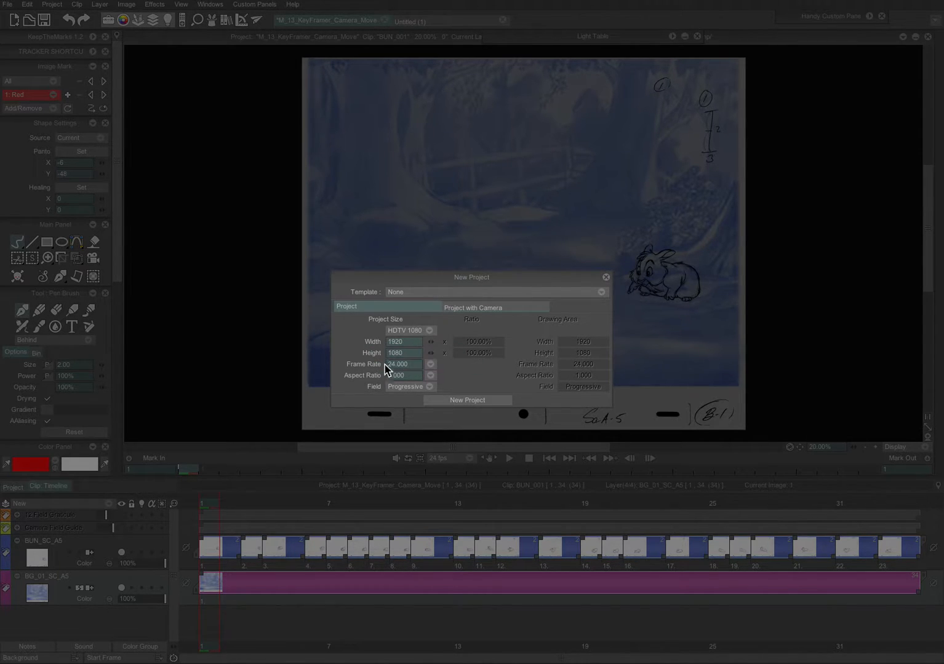
click(466, 400)
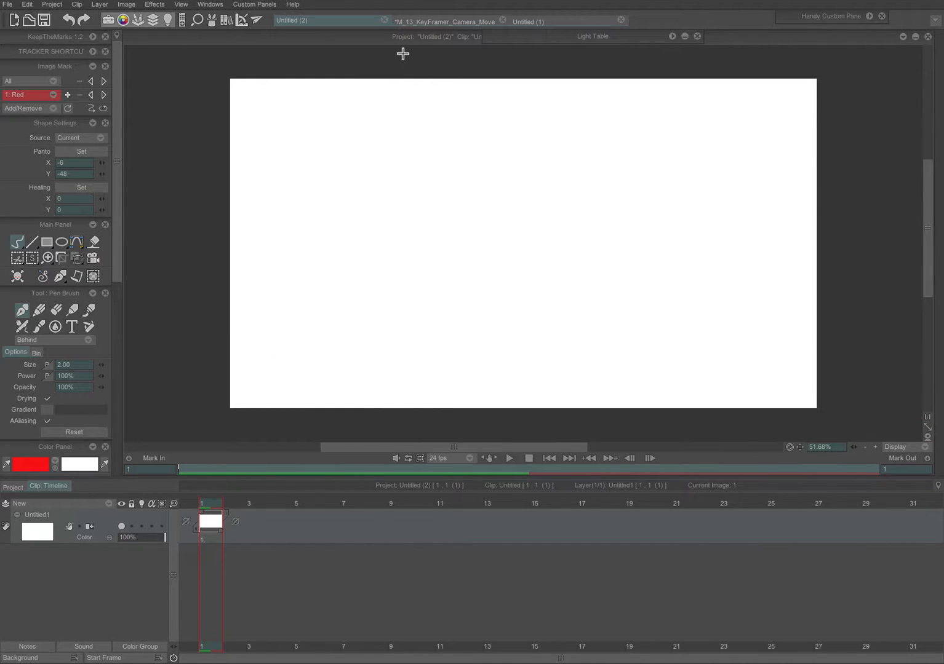
Stretch the layer's image to 34 frames and rename the layer SC_A5_Rabbit_Multiplane
click(445, 22)
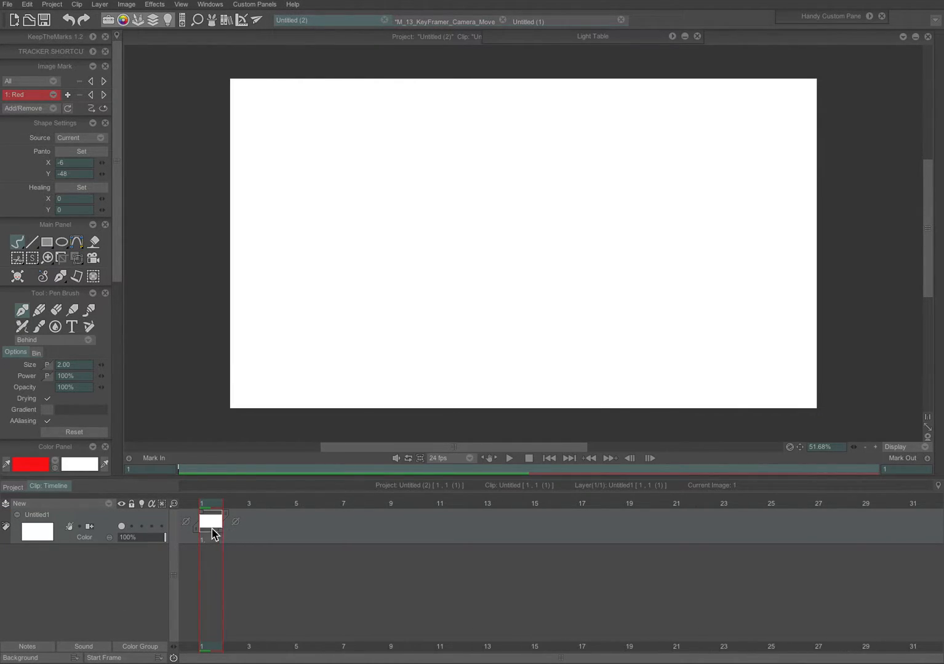
drag(221, 521, 787, 522)
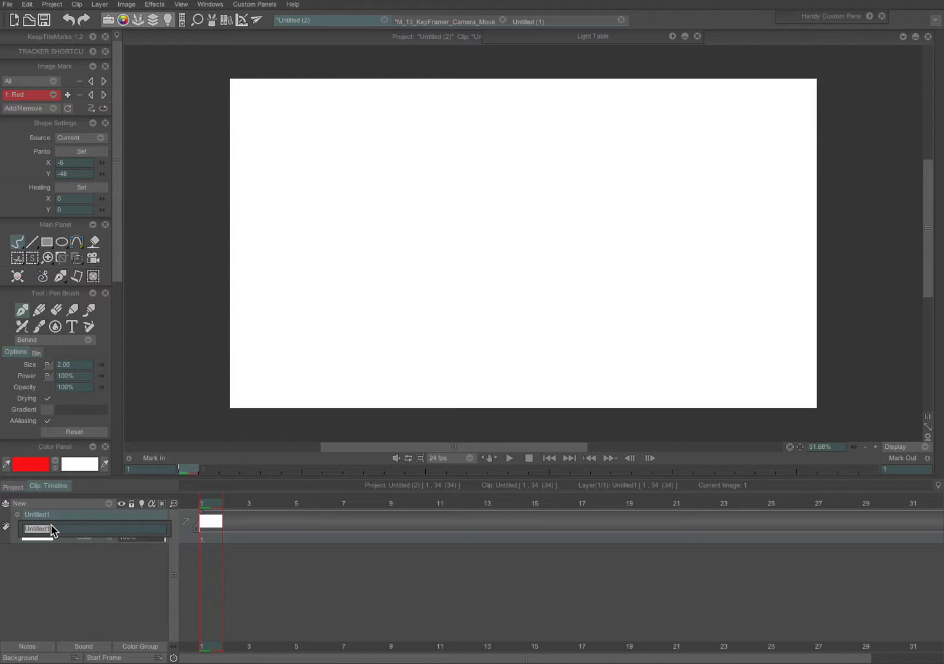
text(SC_A5_Rabbit_Multiplane)
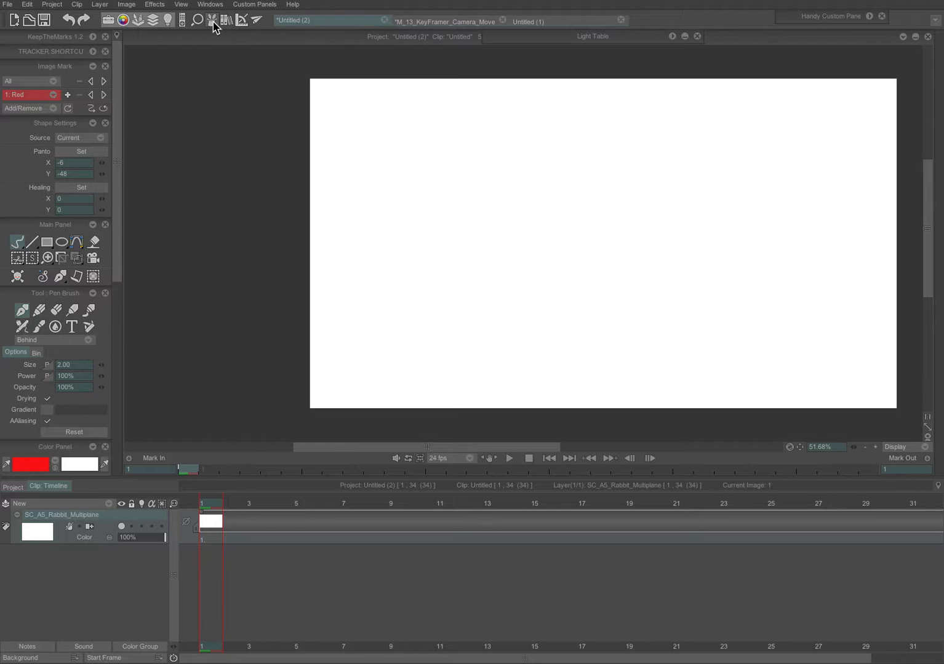
Add the Motion > Multi Plane Camera effect to the layer's FX Stack
click(212, 19)
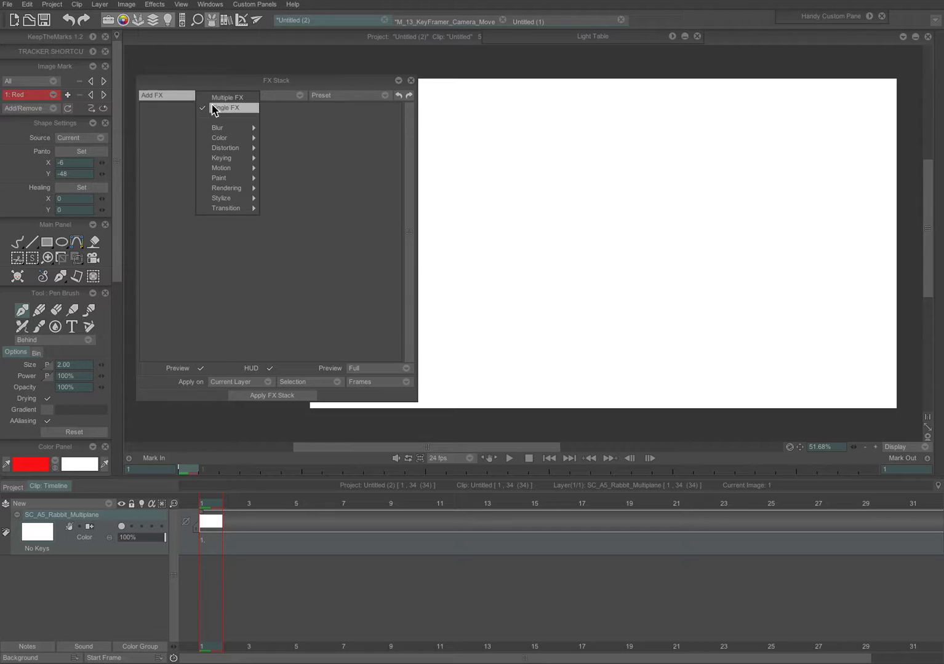
mouse_move(222, 168)
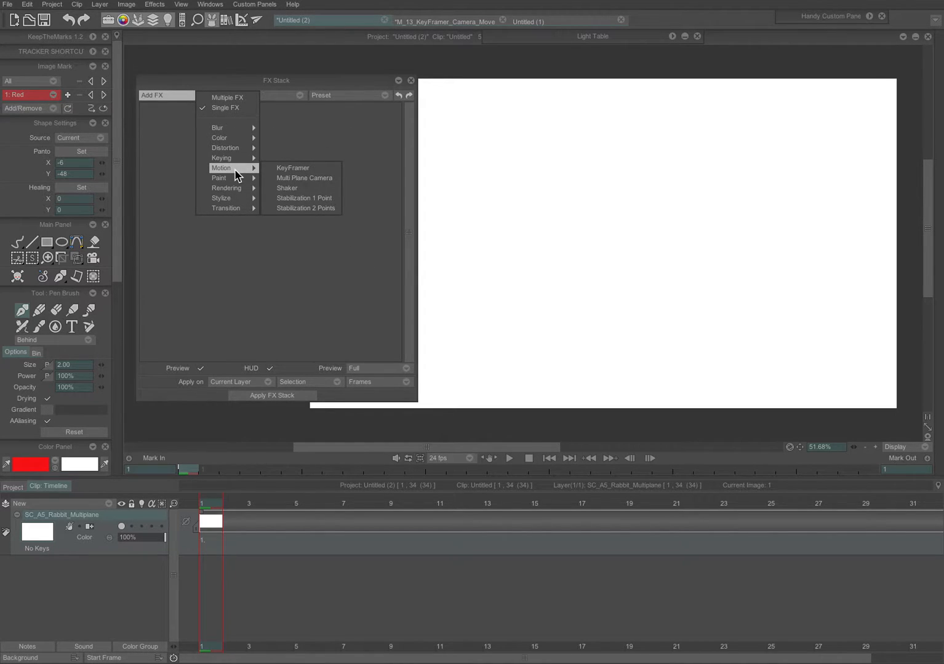
mouse_move(292, 167)
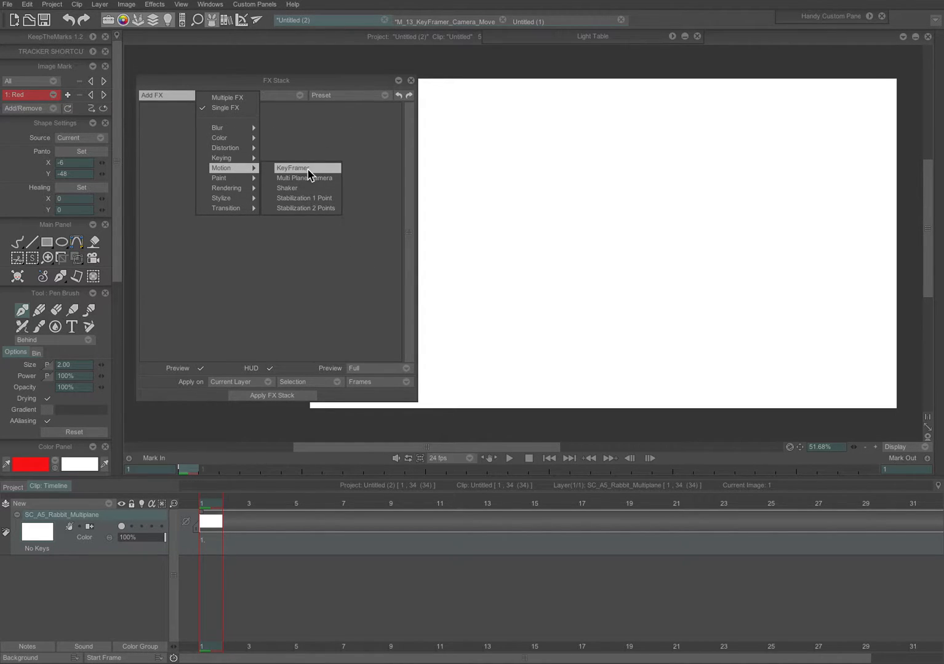
mouse_move(326, 178)
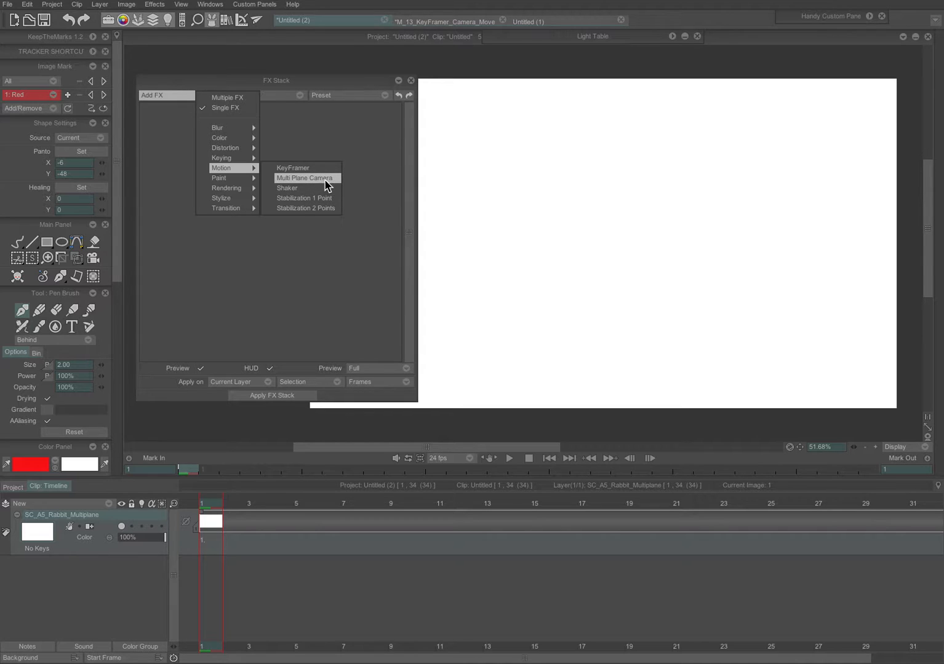
mouse_move(336, 184)
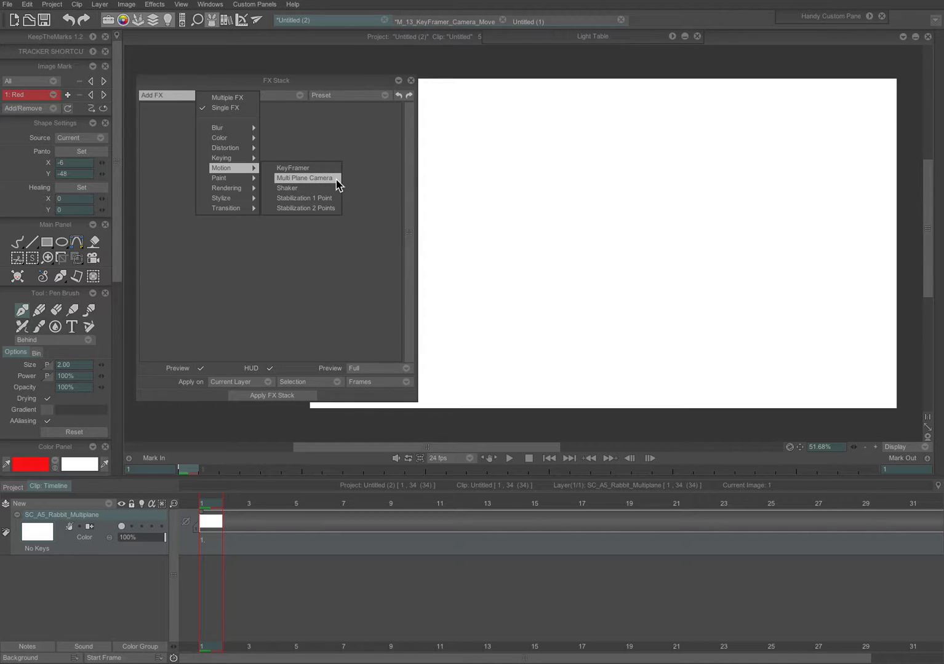
click(304, 177)
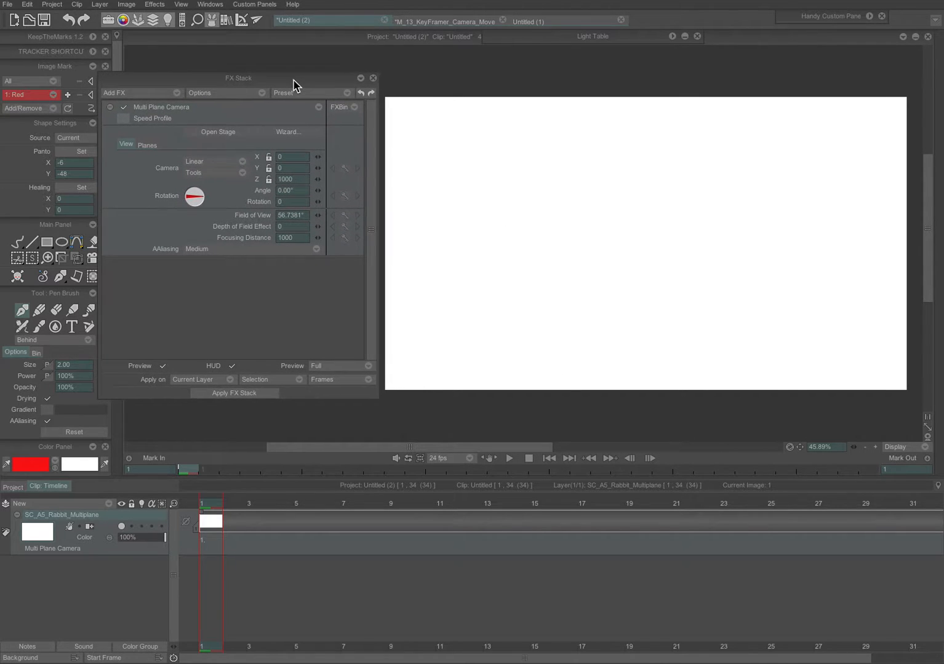
mouse_move(297, 79)
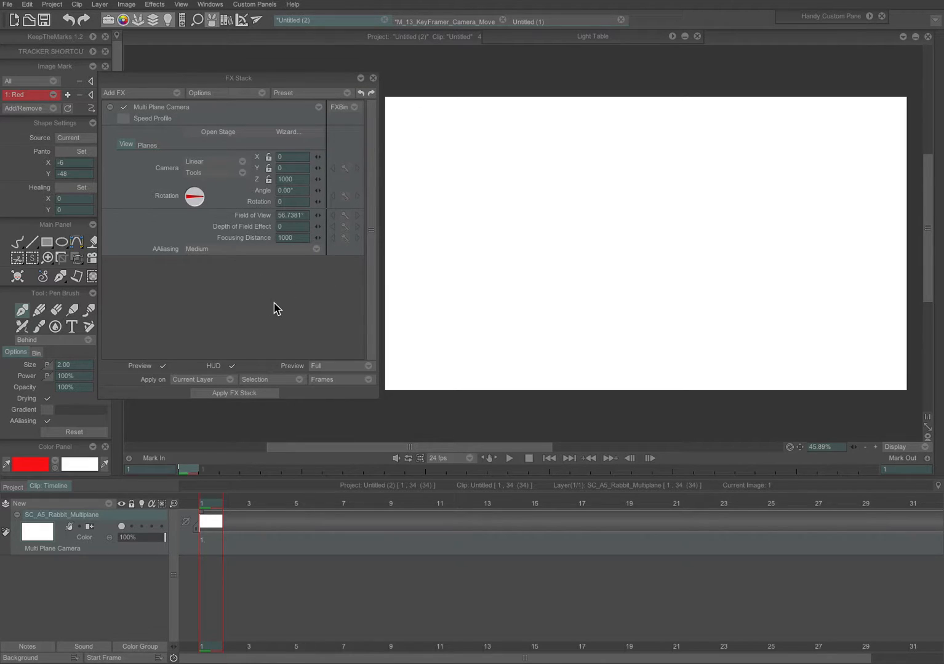
mouse_move(244, 86)
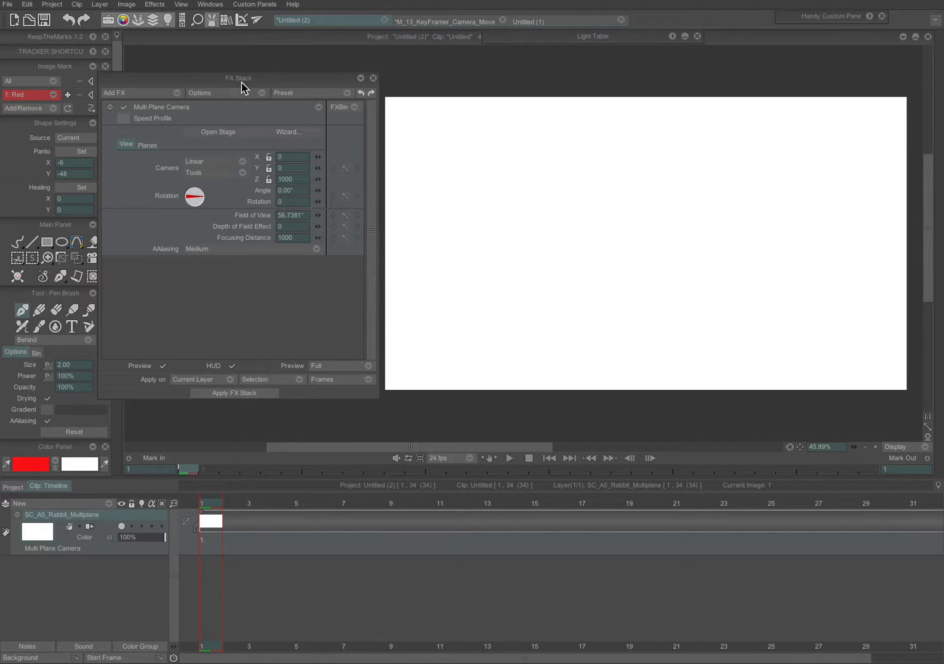
mouse_move(403, 336)
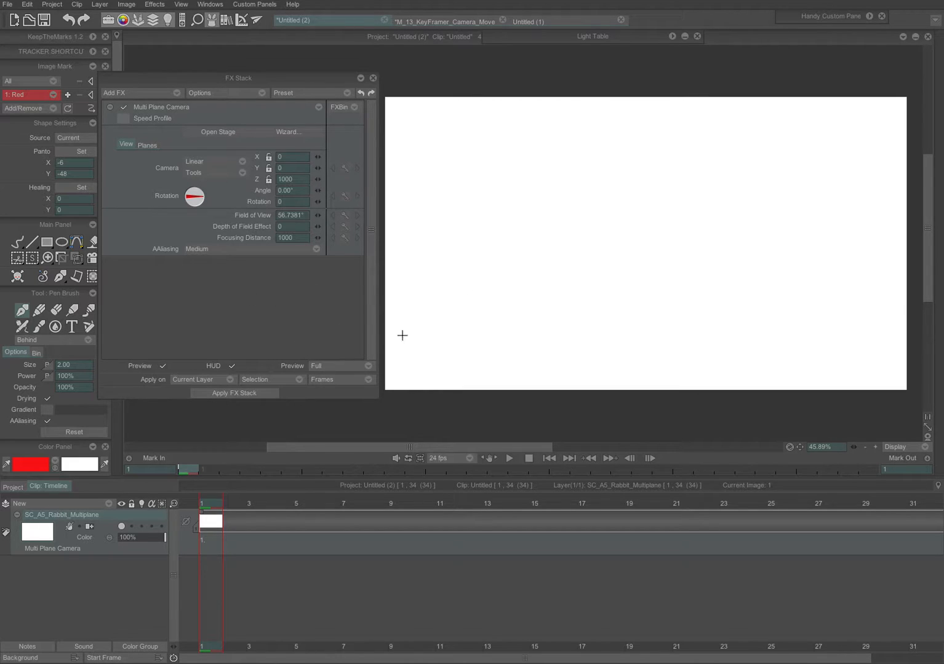
mouse_move(256, 341)
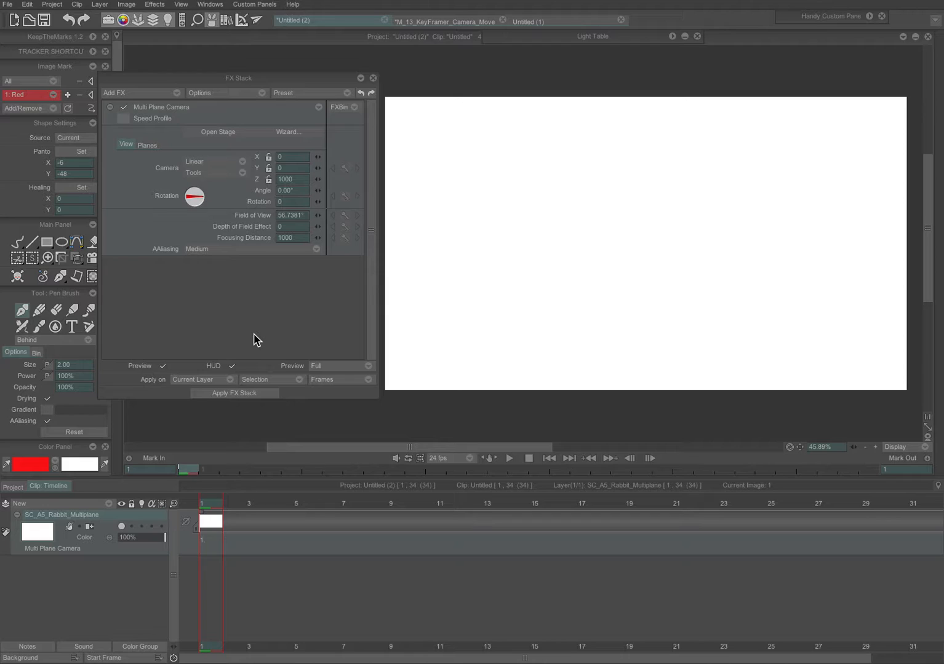
mouse_move(251, 334)
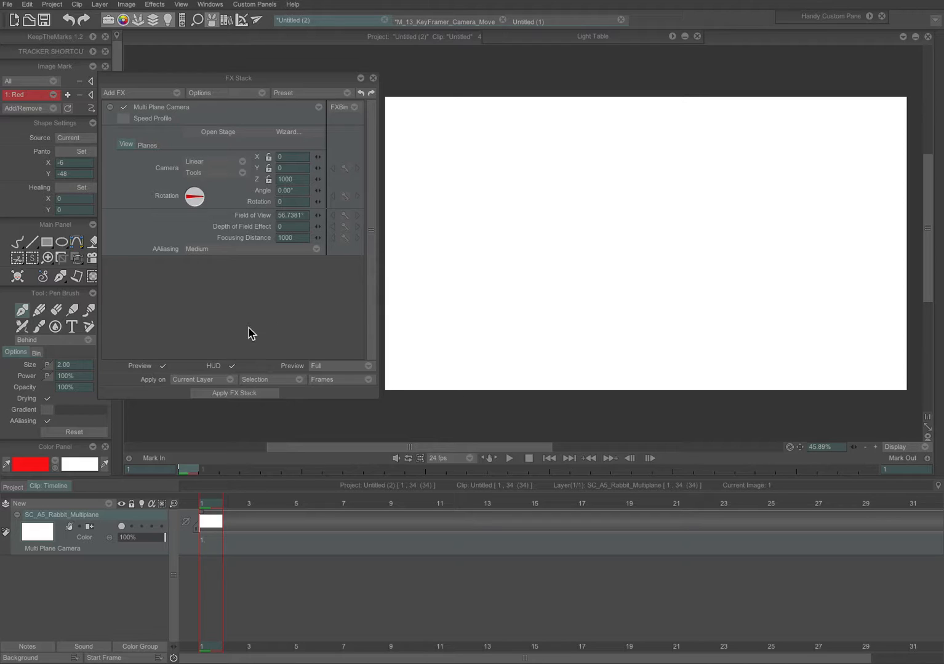
mouse_move(257, 147)
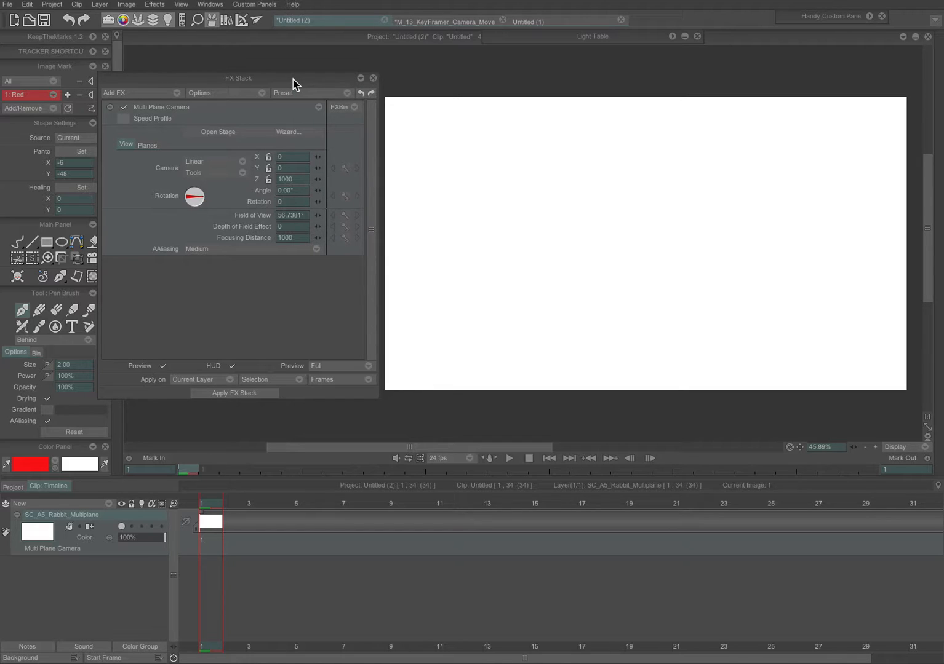
mouse_move(307, 337)
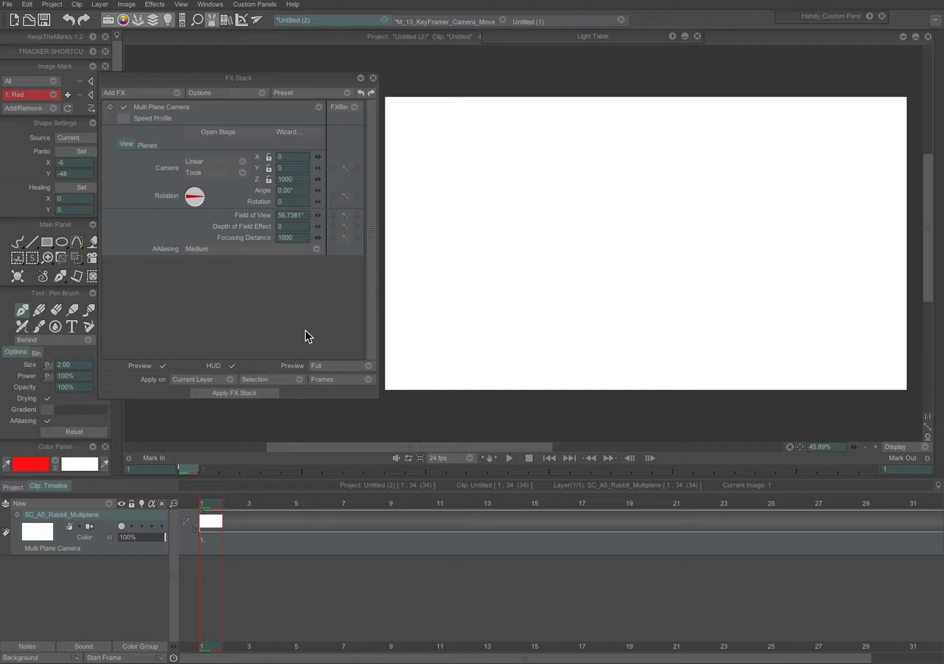
mouse_move(291, 79)
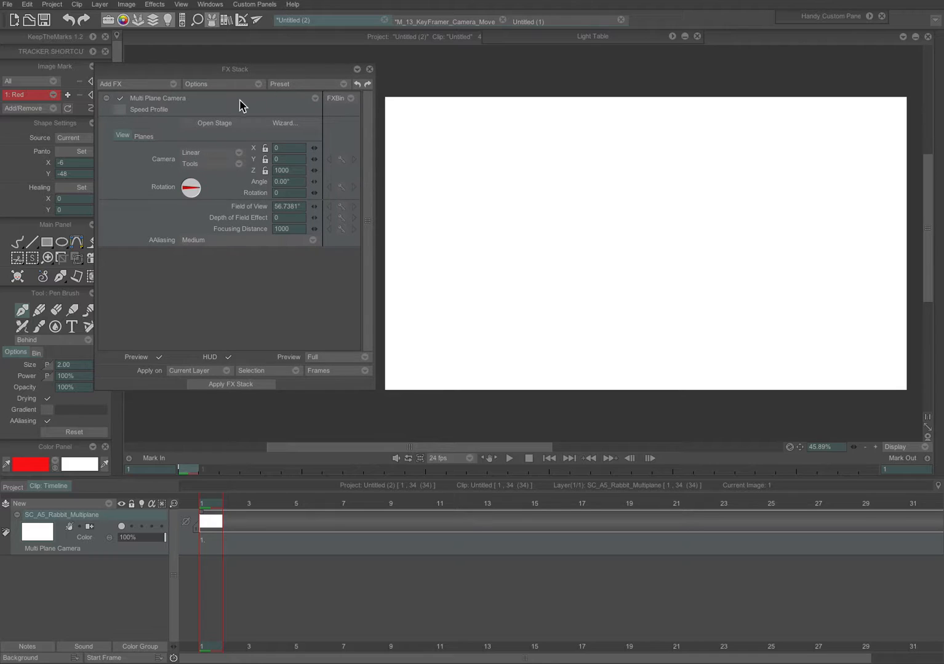
Show the Multi Plane Camera's Planes tab settings
click(143, 136)
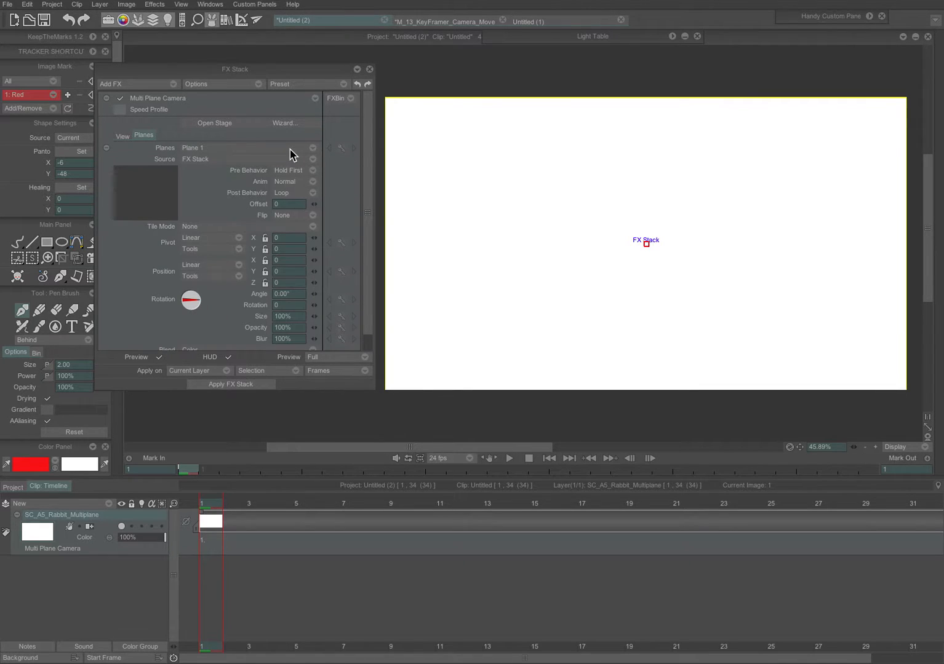
mouse_move(499, 358)
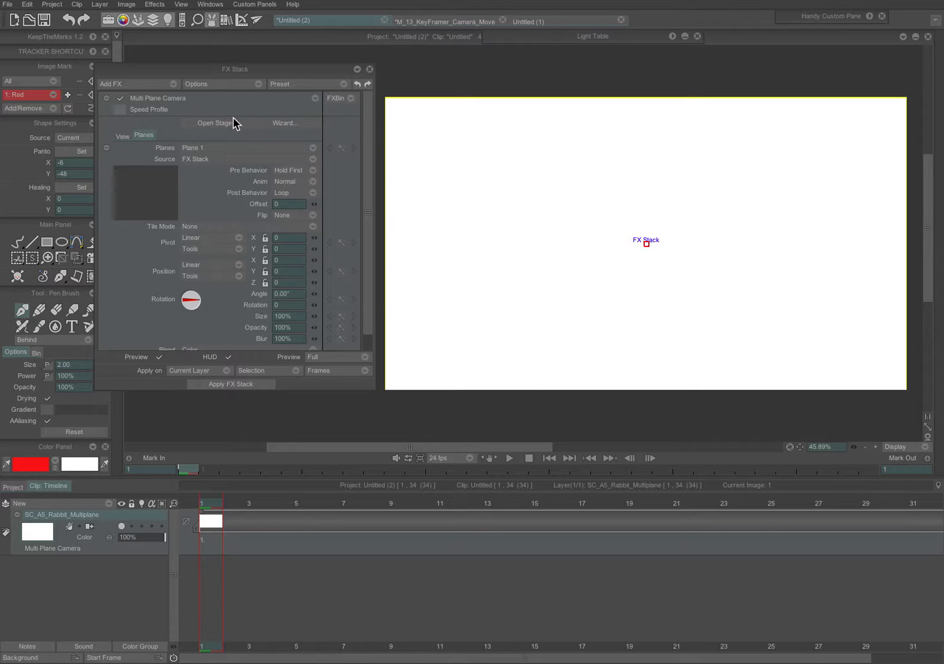
mouse_move(211, 127)
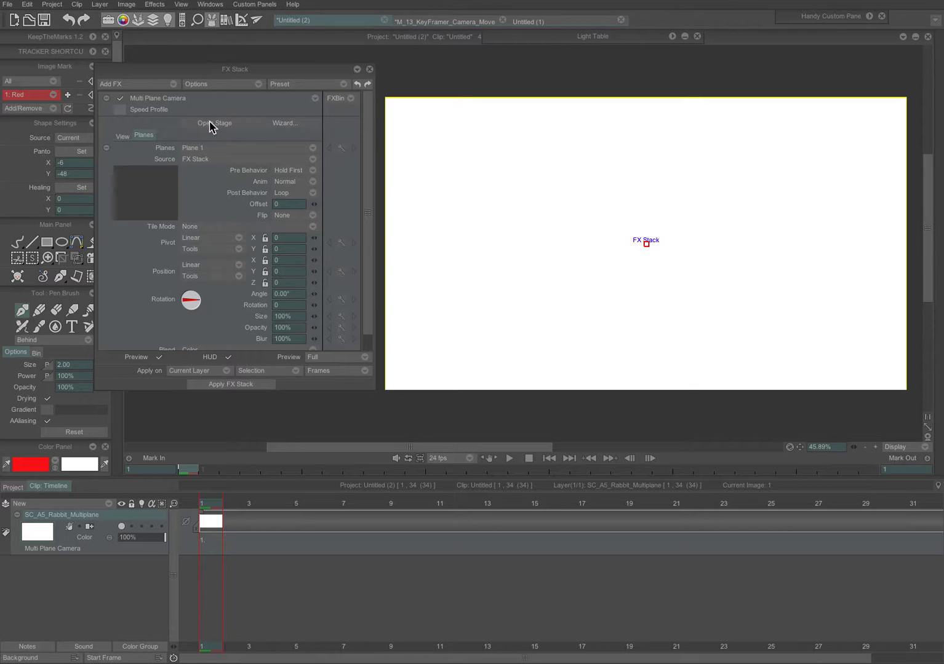
Open the Multi Plane Camera stage view, then close it
click(213, 123)
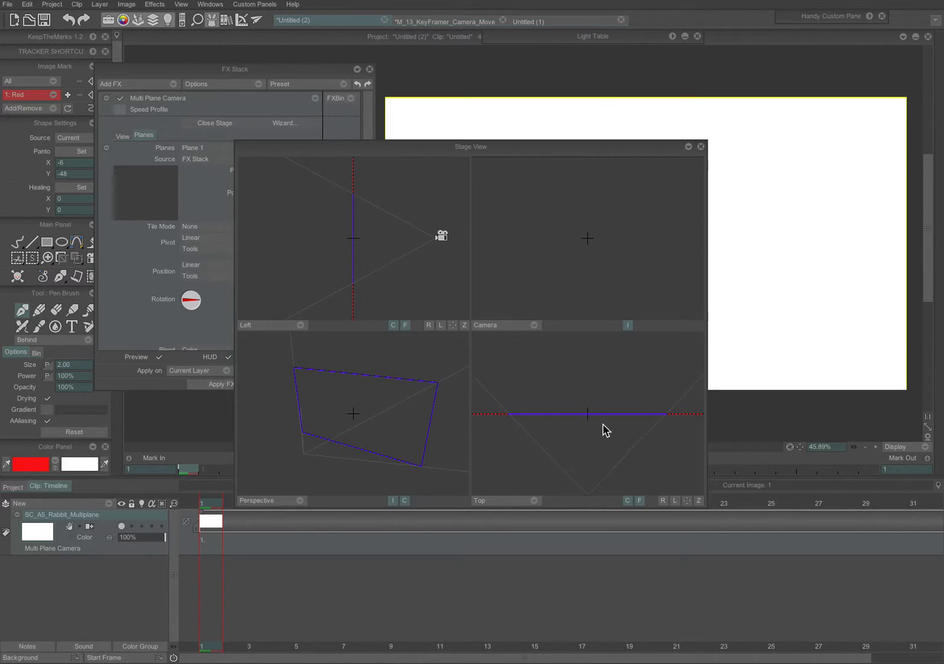
mouse_move(479, 307)
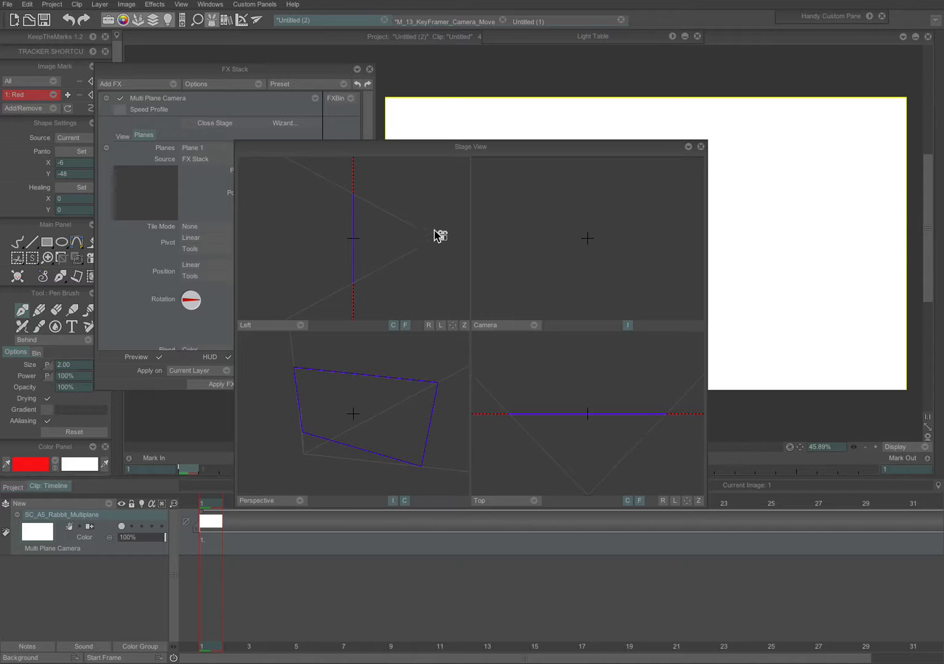
mouse_move(457, 379)
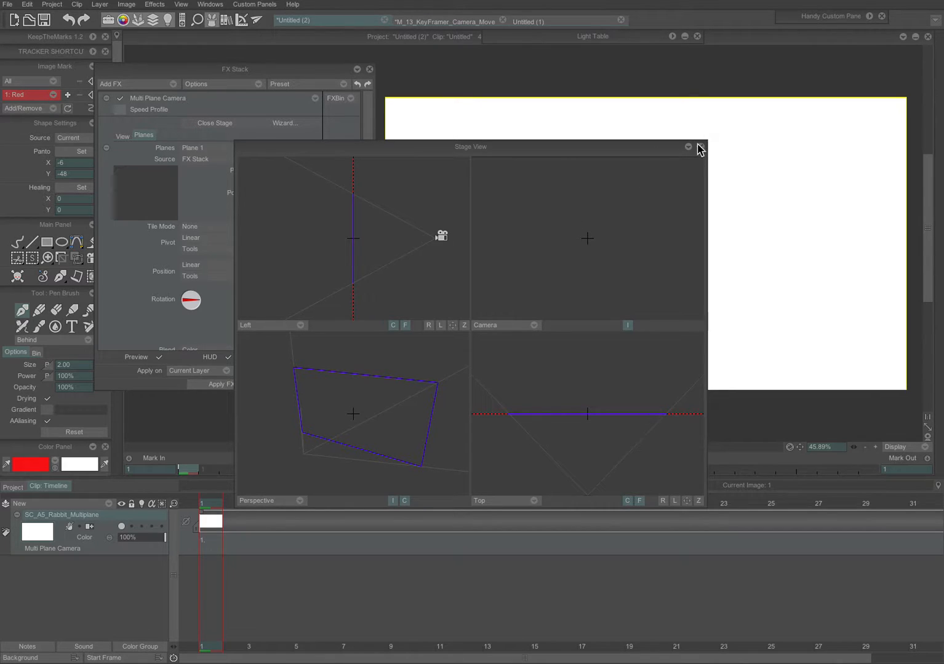
click(687, 146)
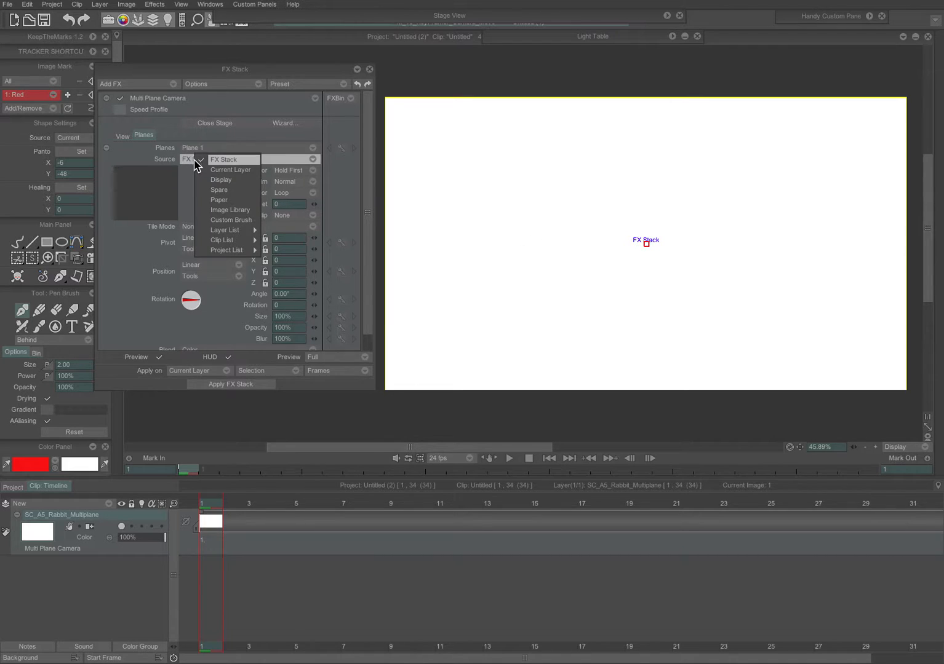
mouse_move(227, 250)
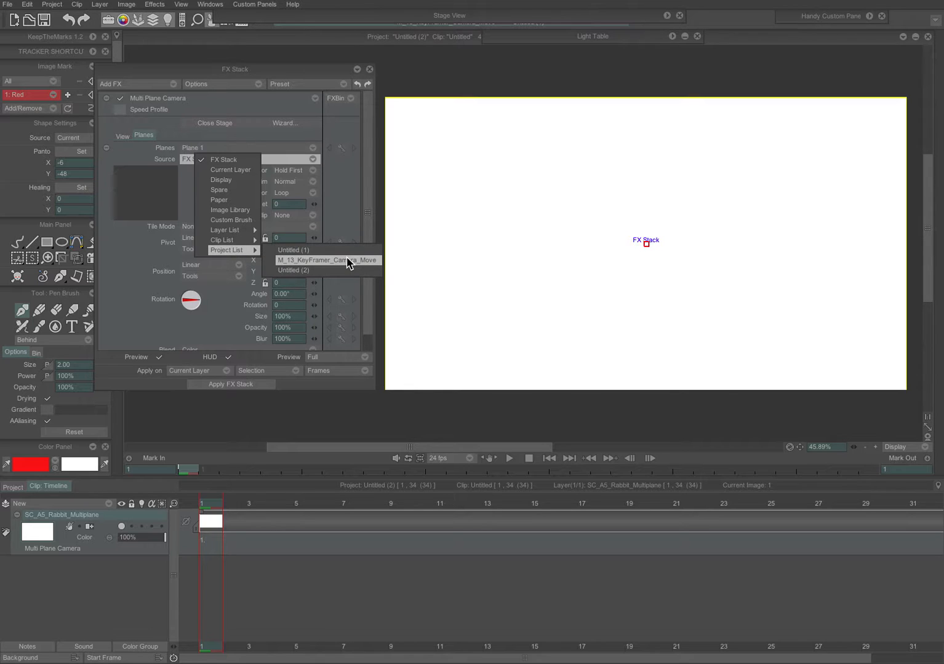
Source Plane 1 from M_13_KeyFramer_Camera_Move and shift it so the rabbit sits right
click(328, 260)
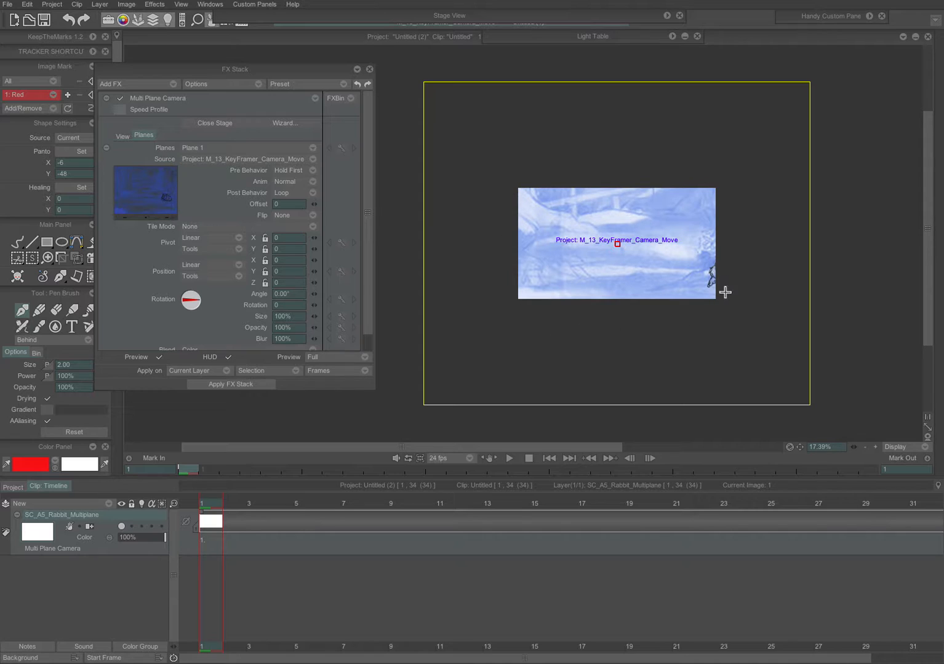
mouse_move(634, 281)
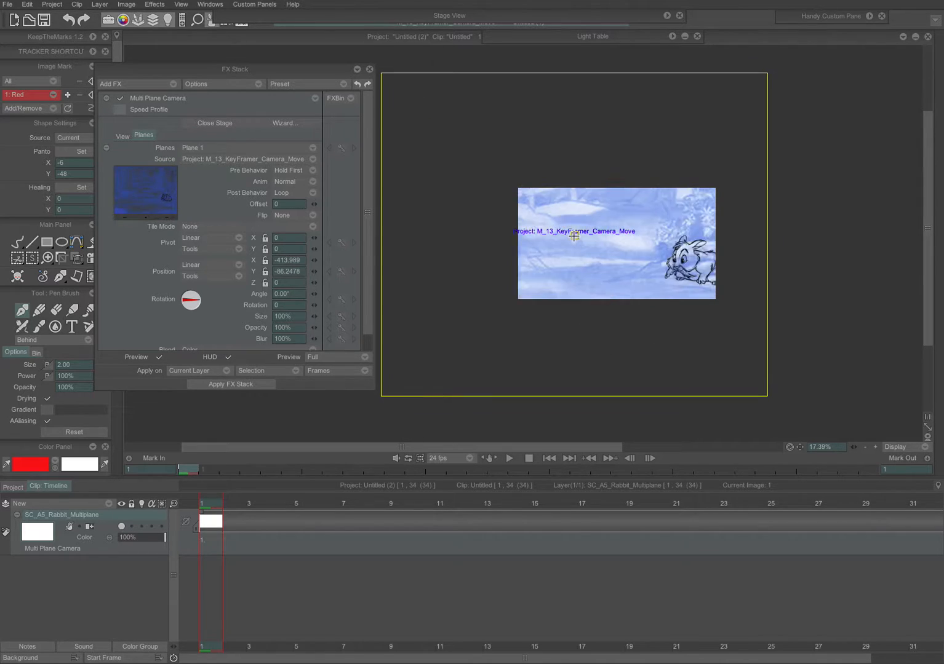
drag(574, 235, 633, 265)
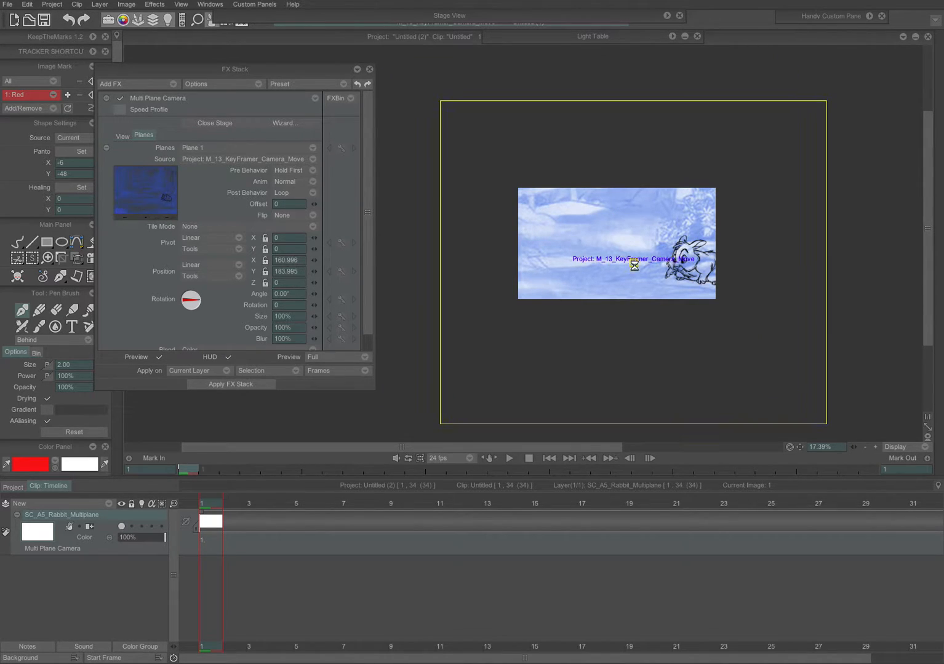
drag(634, 265, 597, 246)
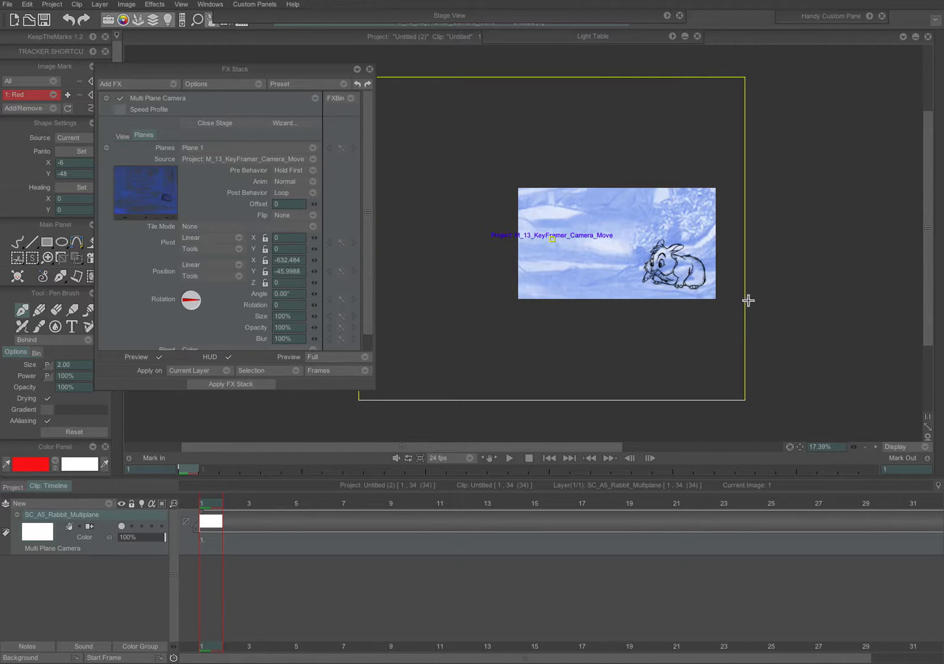
mouse_move(658, 346)
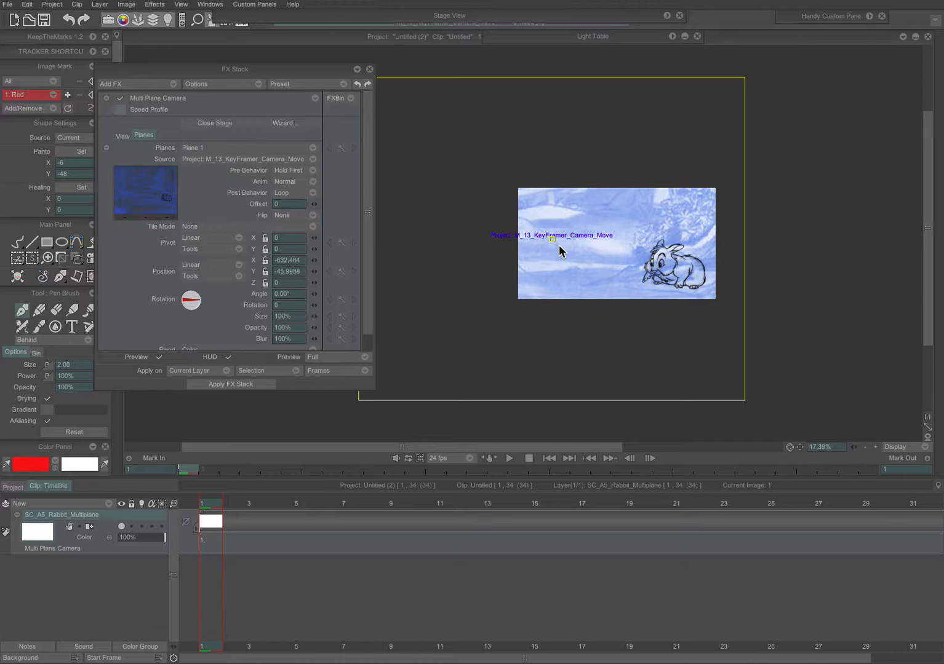
mouse_move(588, 320)
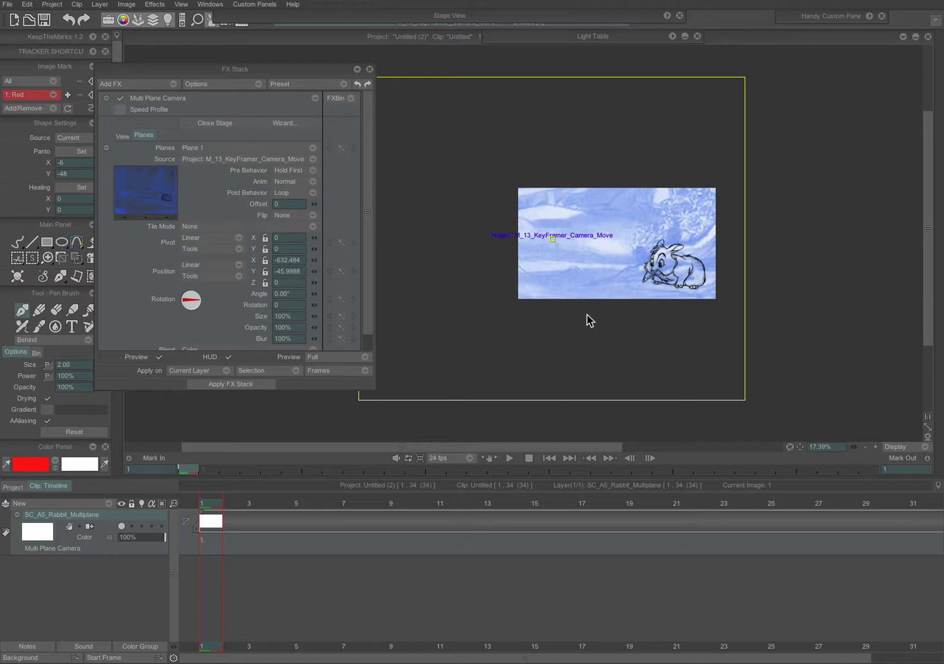
In the View settings, push the camera in to X 253, Y 43, Z 845
click(122, 135)
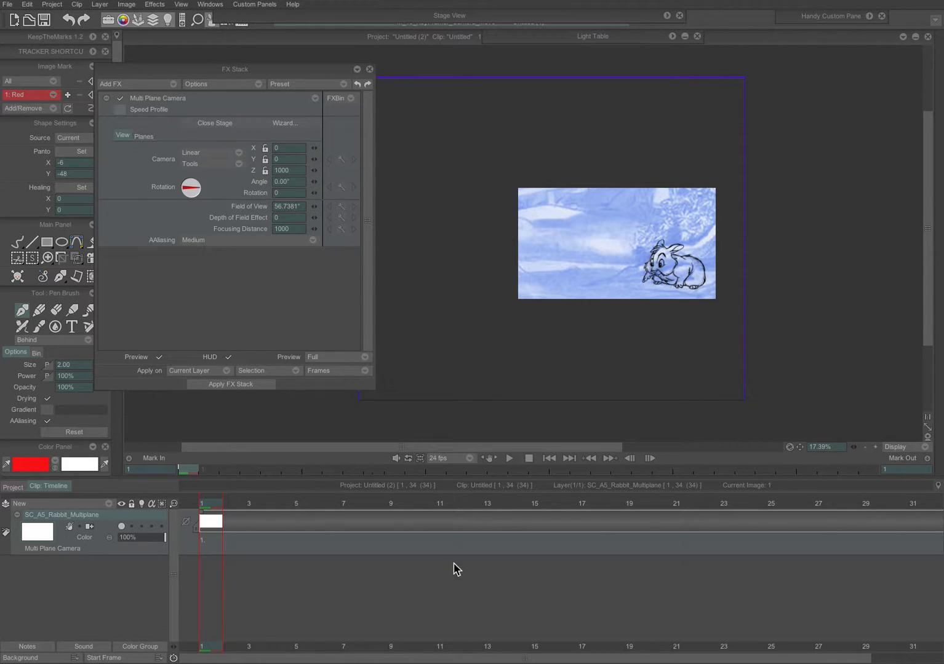
mouse_move(315, 175)
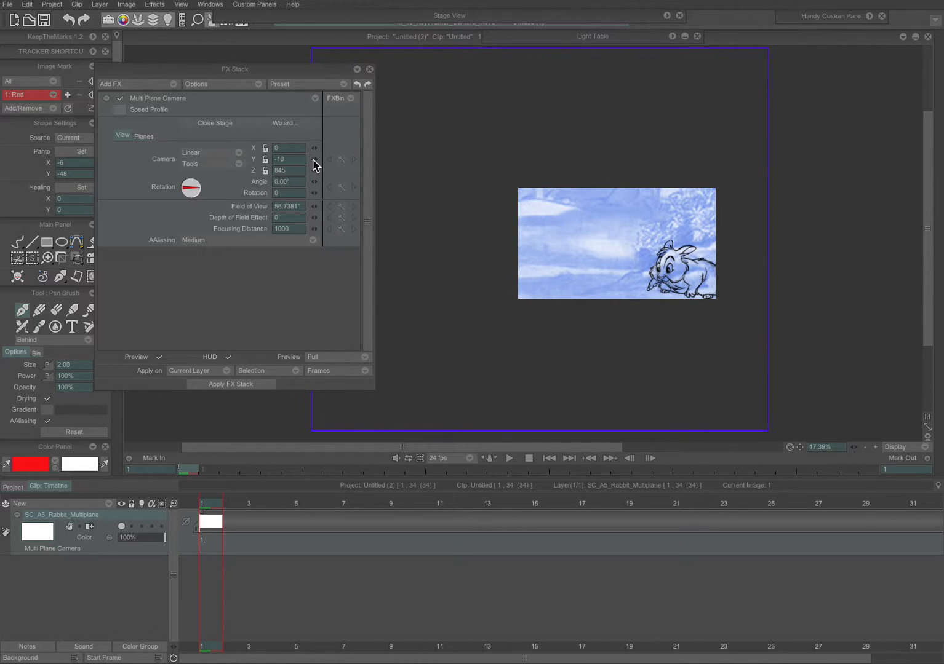
drag(289, 159, 302, 160)
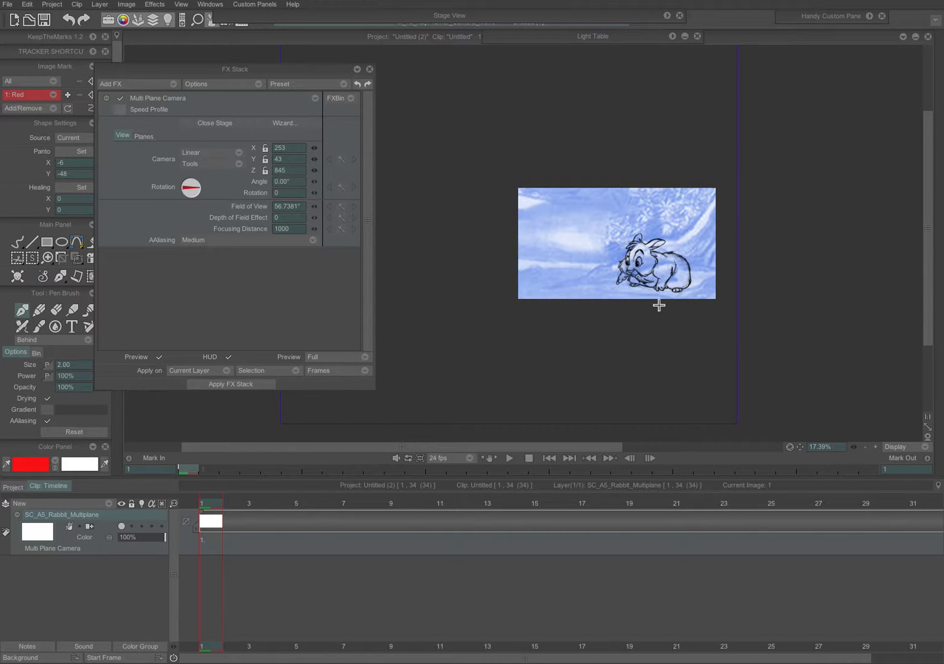
mouse_move(701, 201)
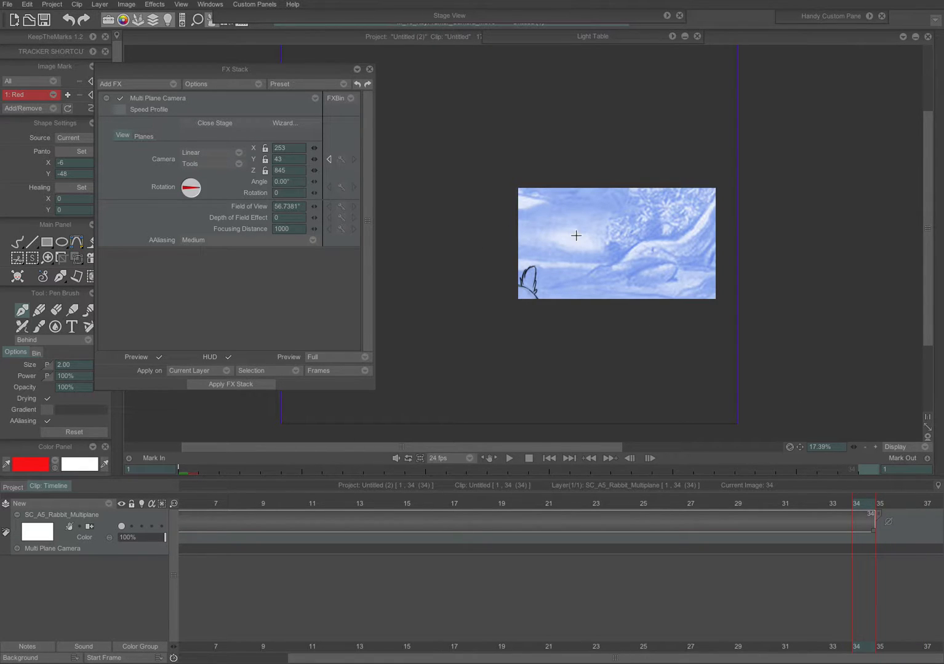
Key the camera at frame 34 to follow the running rabbit
drag(576, 235, 623, 247)
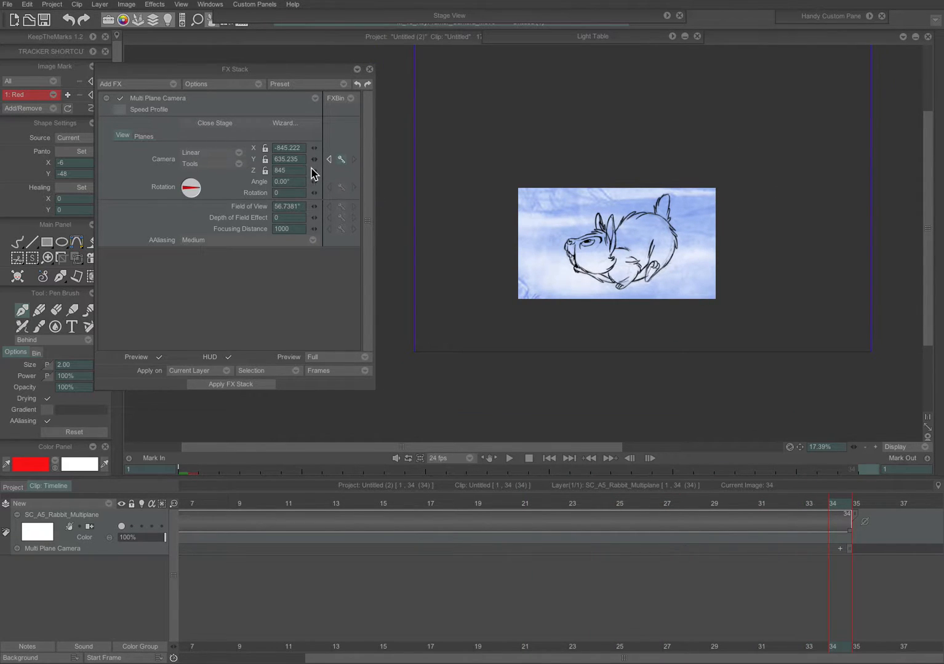
click(342, 170)
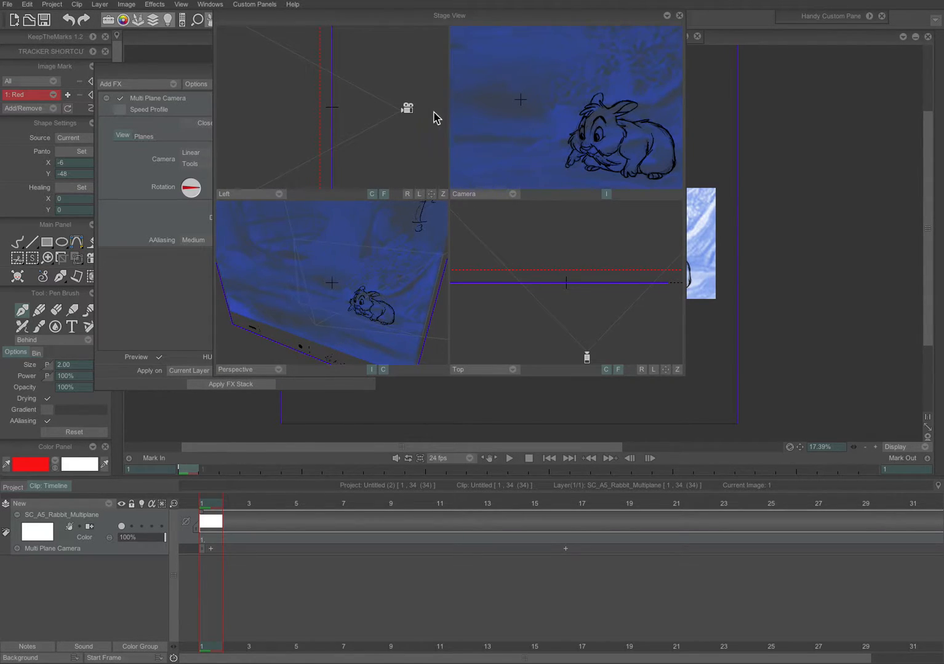
mouse_move(600, 438)
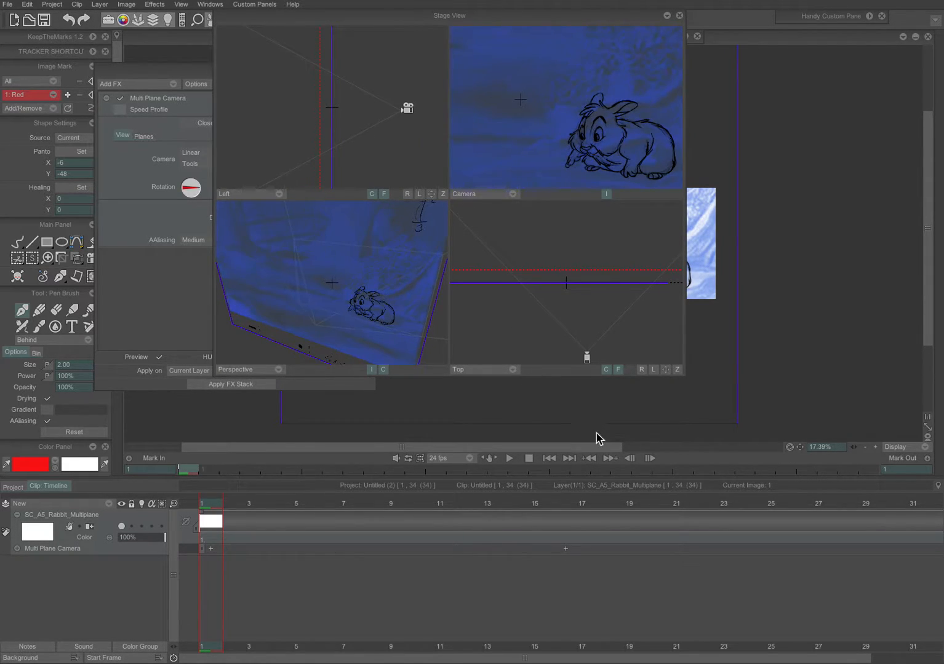
In the Top view at frame 28, pull the camera back to add a key
click(343, 503)
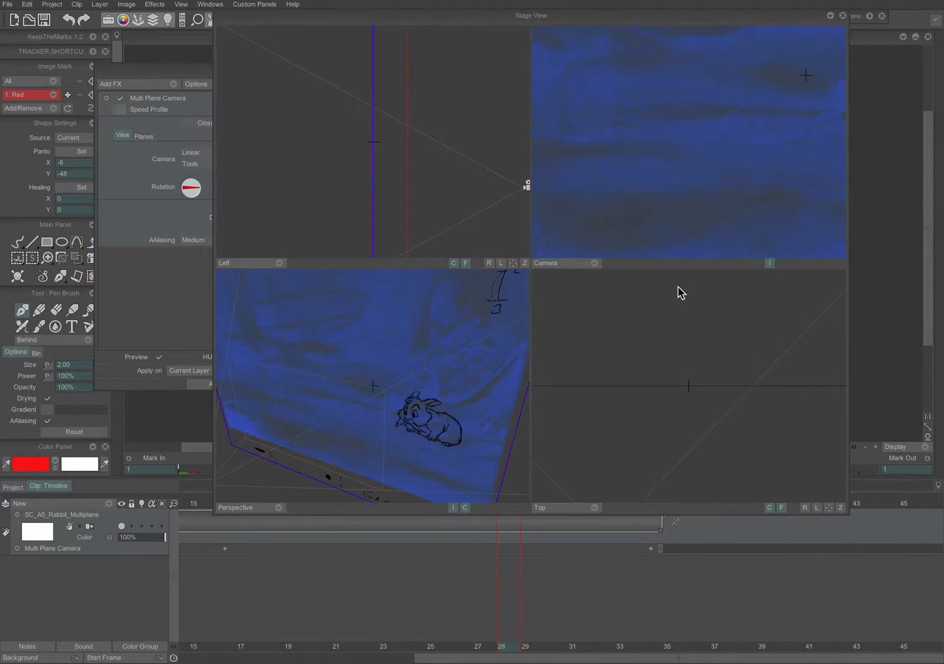
mouse_move(524, 187)
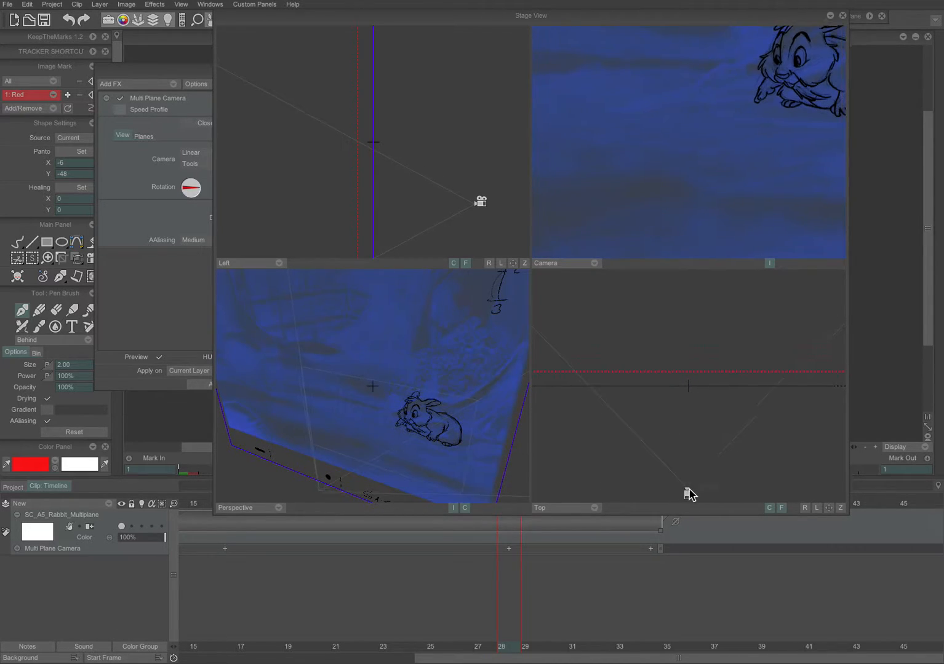
drag(688, 494, 718, 480)
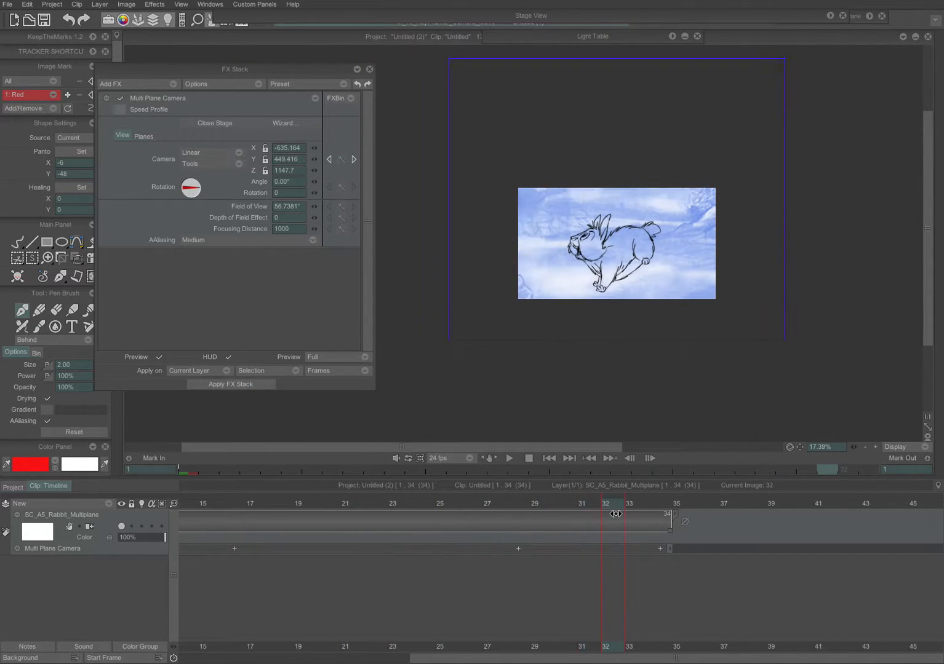
Delete the camera key at frame 28 and scrub back toward frame 1
drag(615, 514, 504, 534)
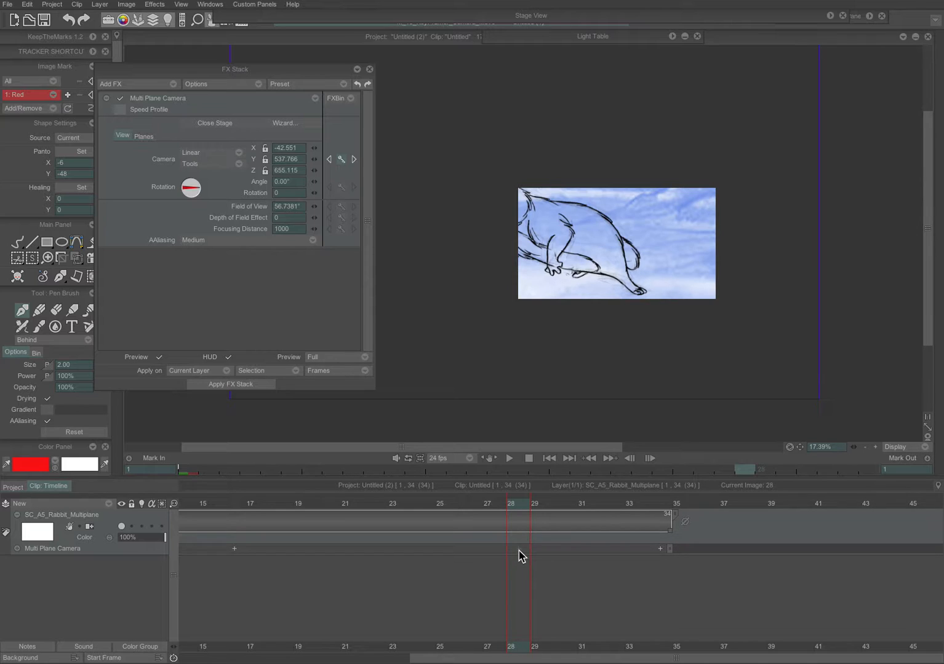
right_click(521, 555)
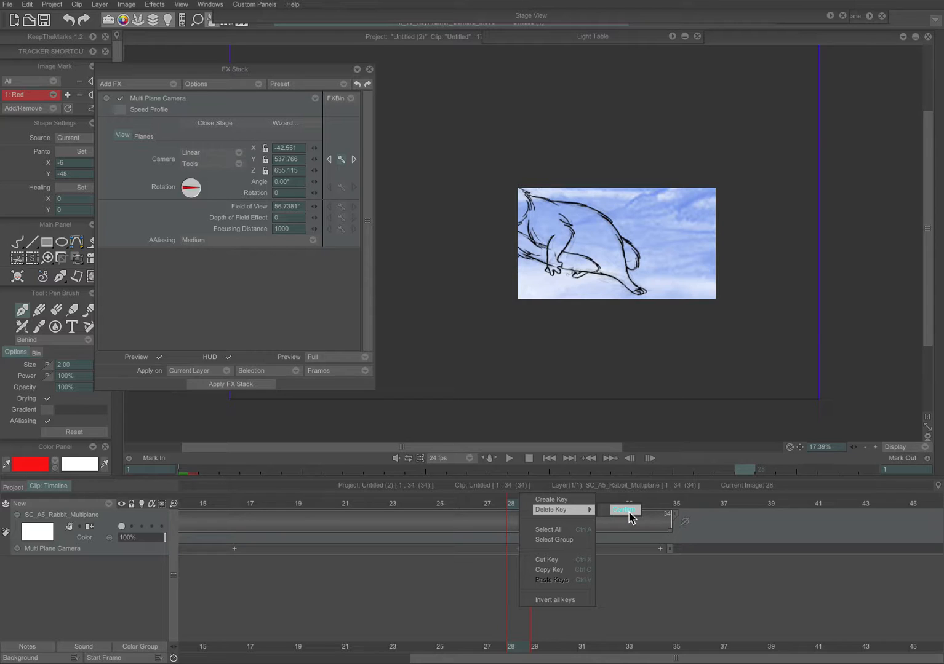
click(623, 510)
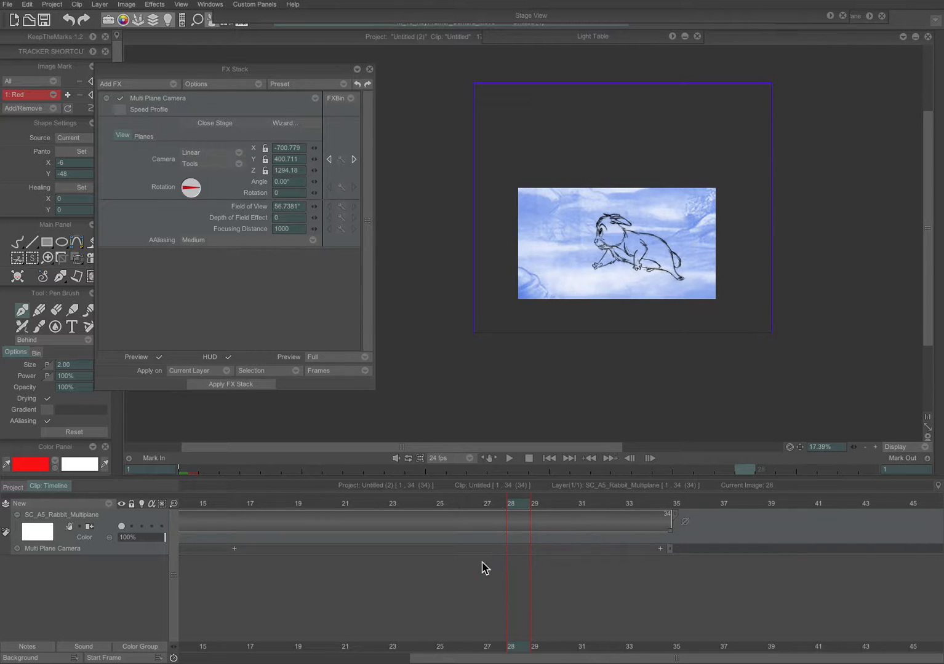
drag(511, 503, 487, 503)
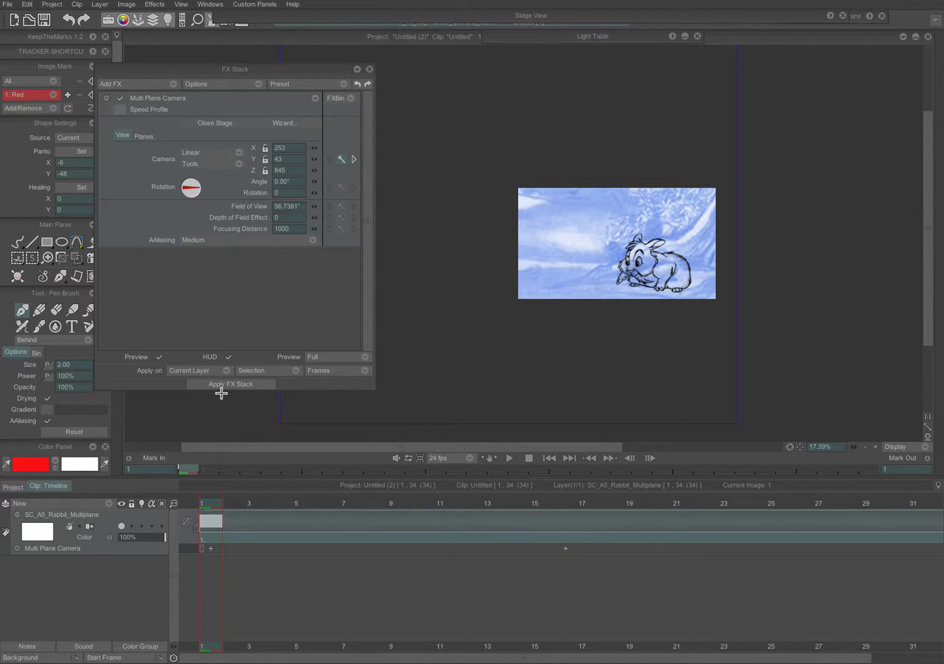
Apply the FX stack to render the 34-frame camera move onto the rabbit layer, then close the panel
click(231, 384)
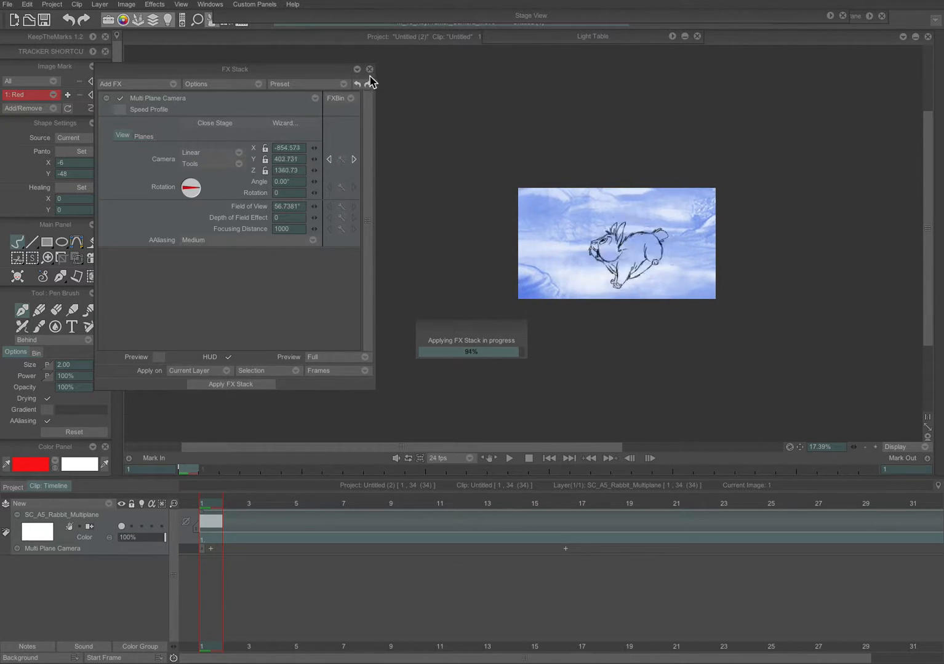
click(369, 69)
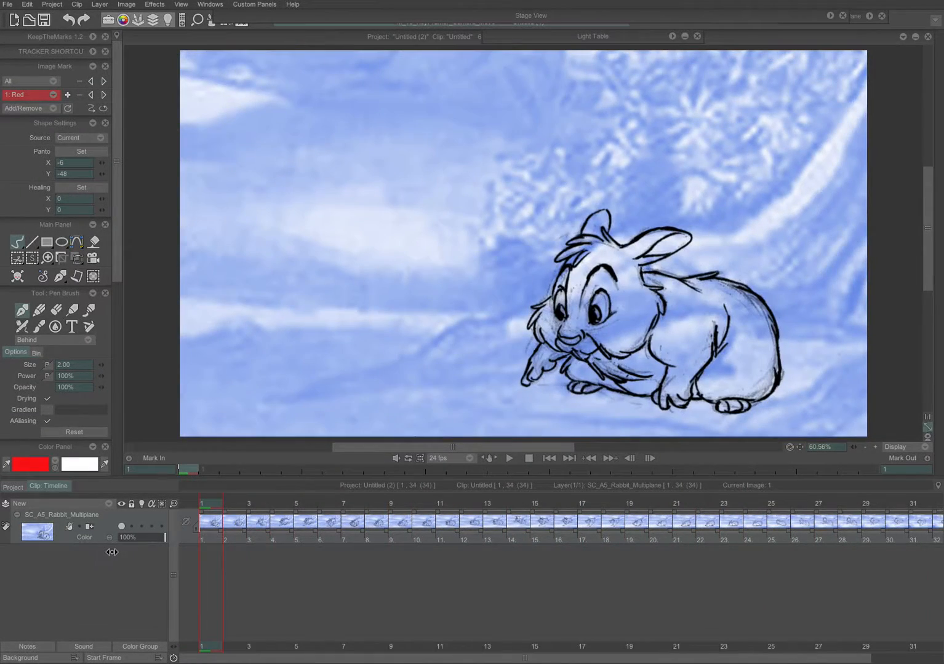
mouse_move(440, 375)
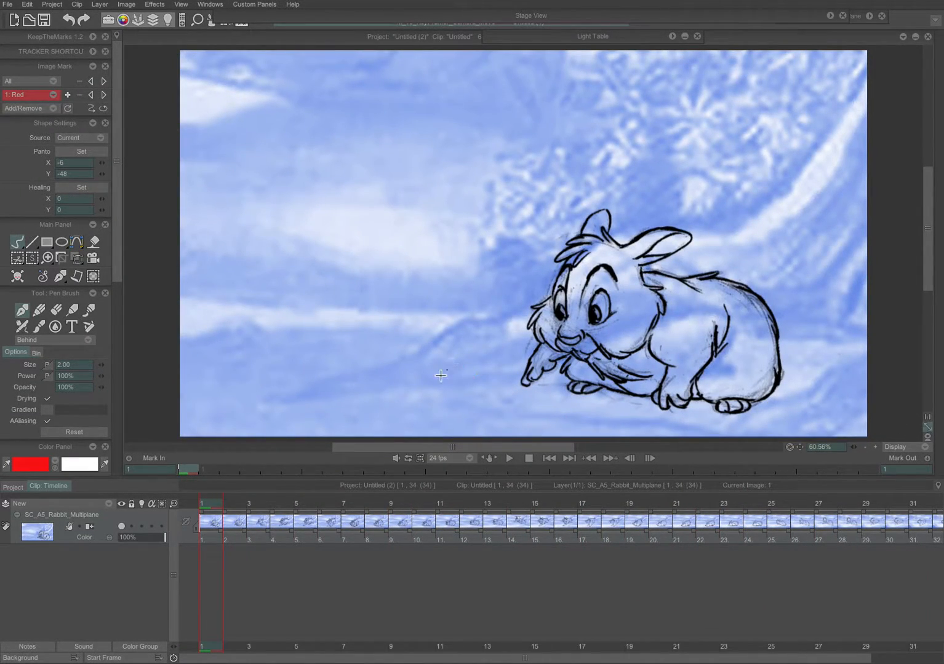